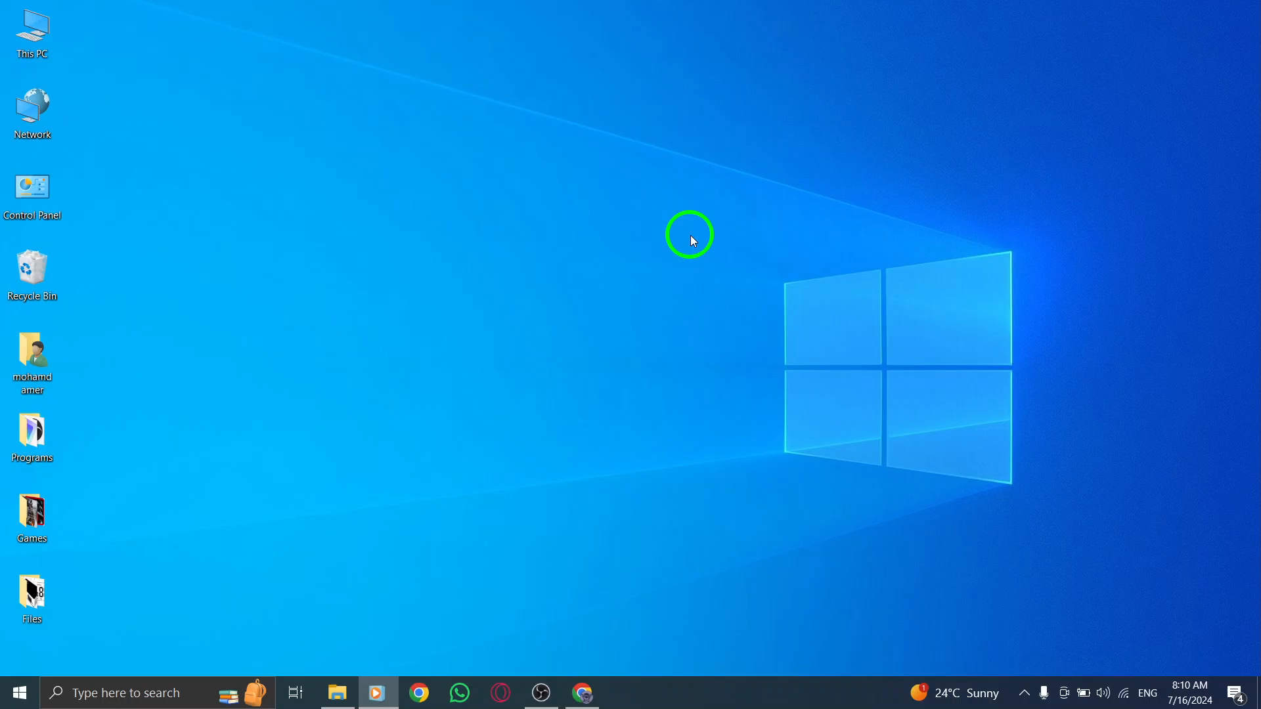
mouse_move(585, 634)
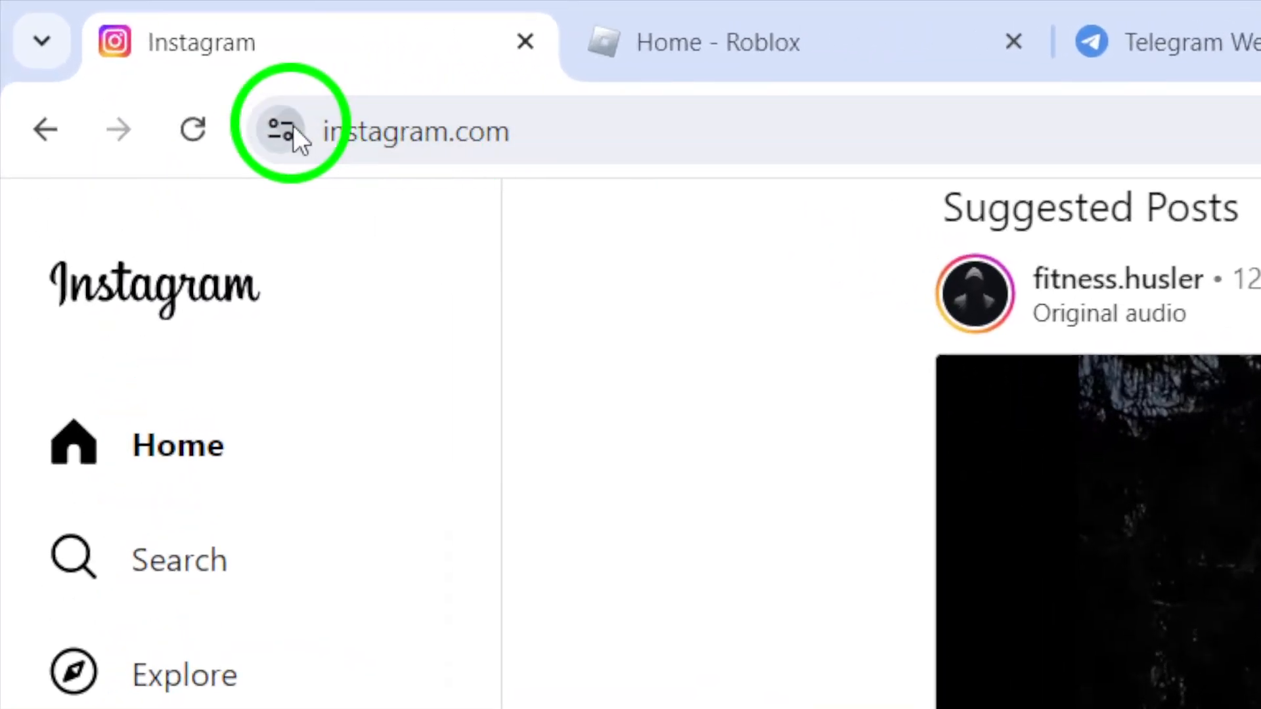
Step: Show instagram.com's site information panel and reveal its Site settings entry
click(277, 129)
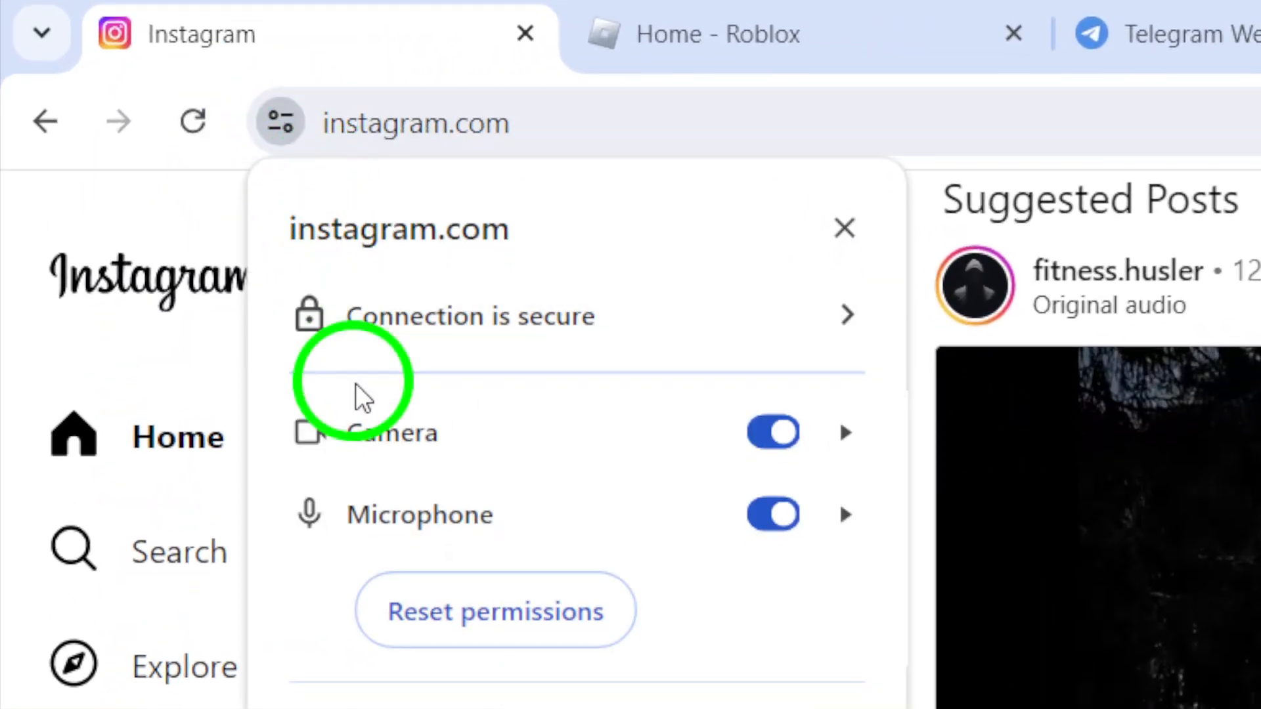
scroll(down, 3)
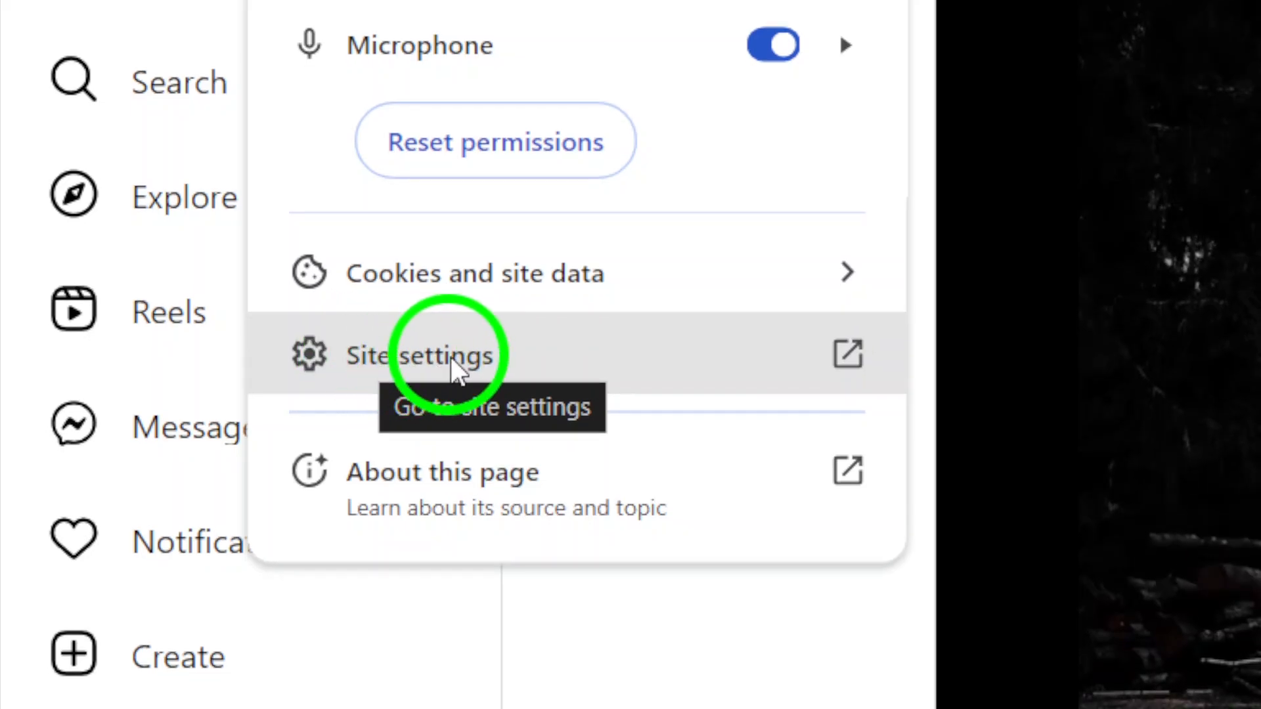
Step: Go to instagram.com's full site settings and set Notifications to Block
click(420, 356)
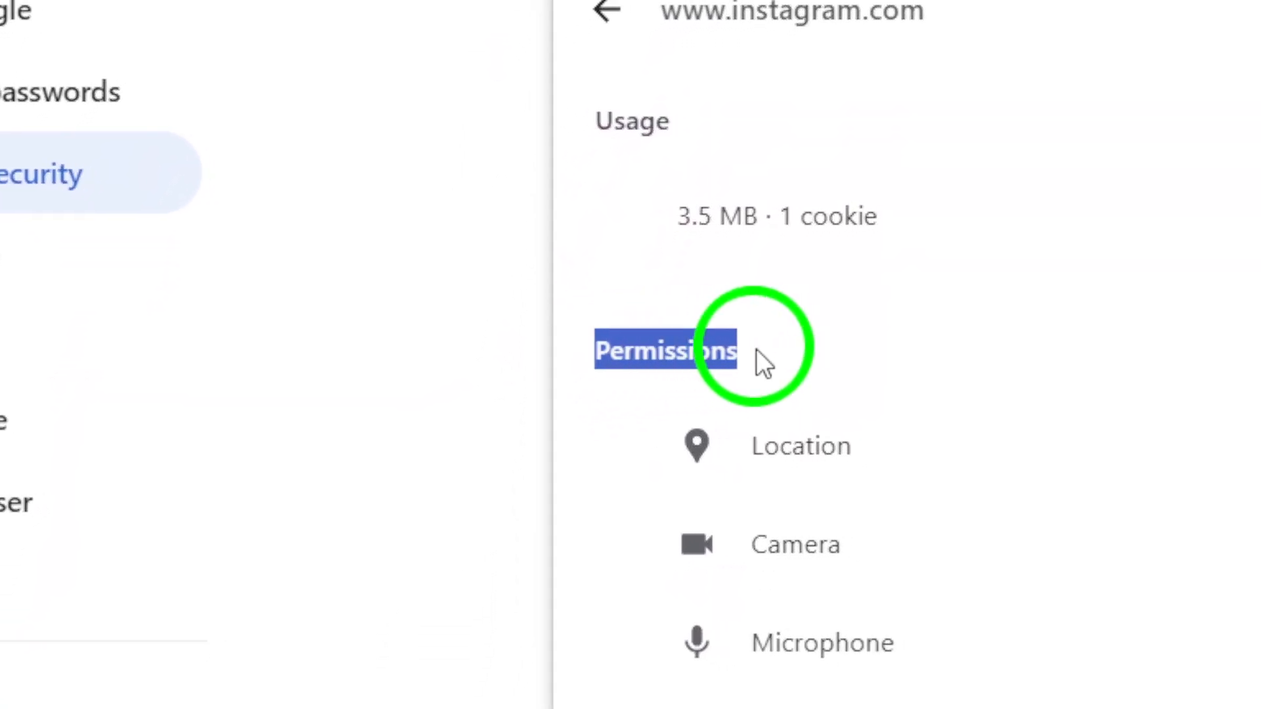
scroll(down, 3)
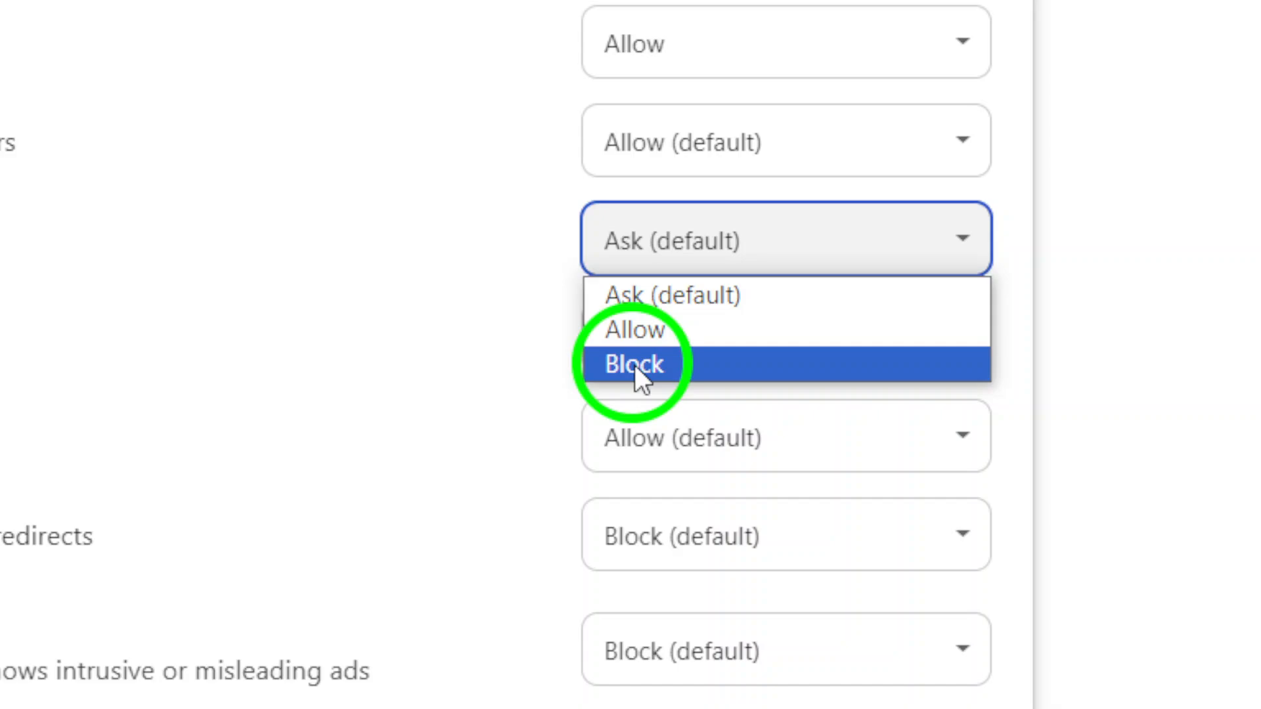
click(636, 364)
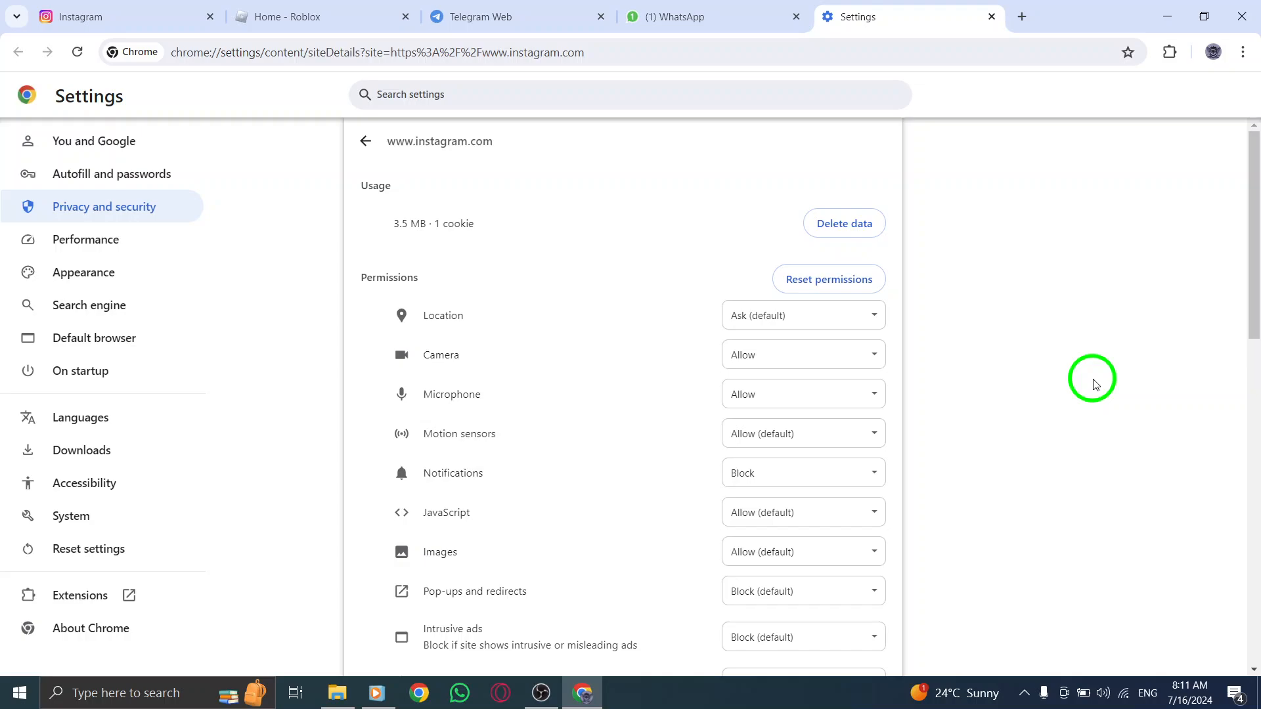
mouse_move(1088, 401)
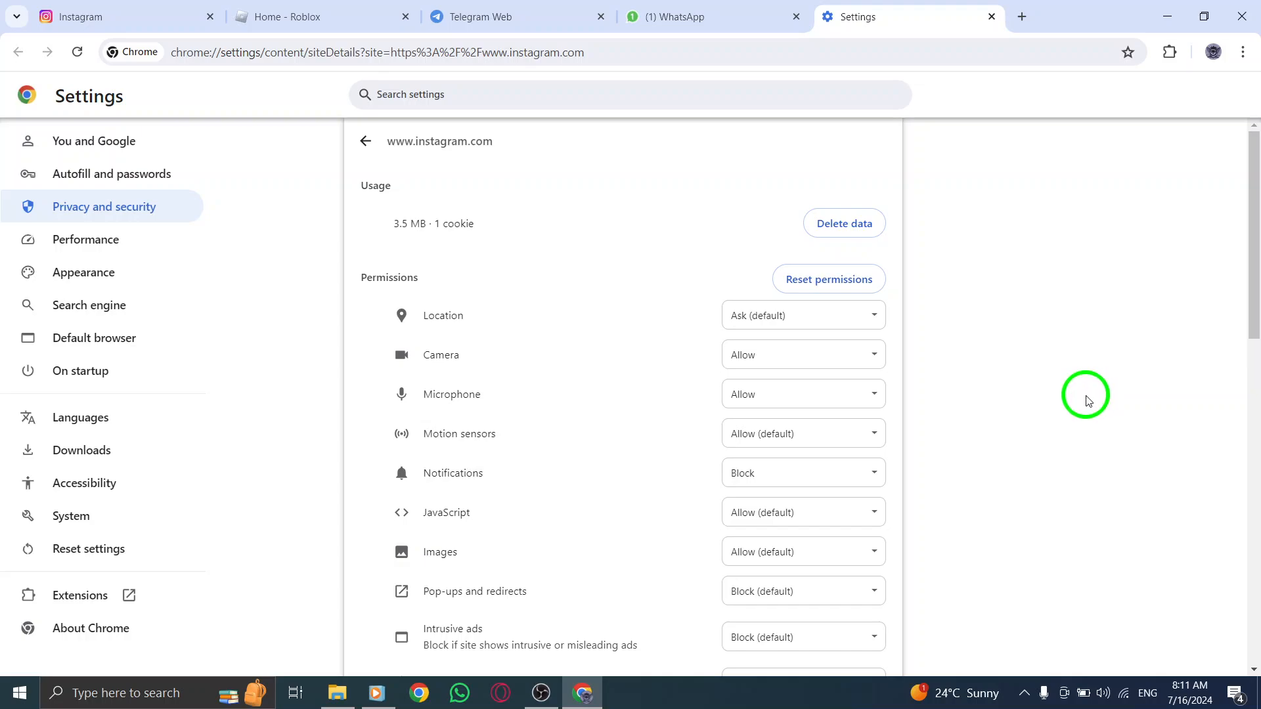
Step: Switch instagram.com's Notifications permission from Block to Allow
click(800, 473)
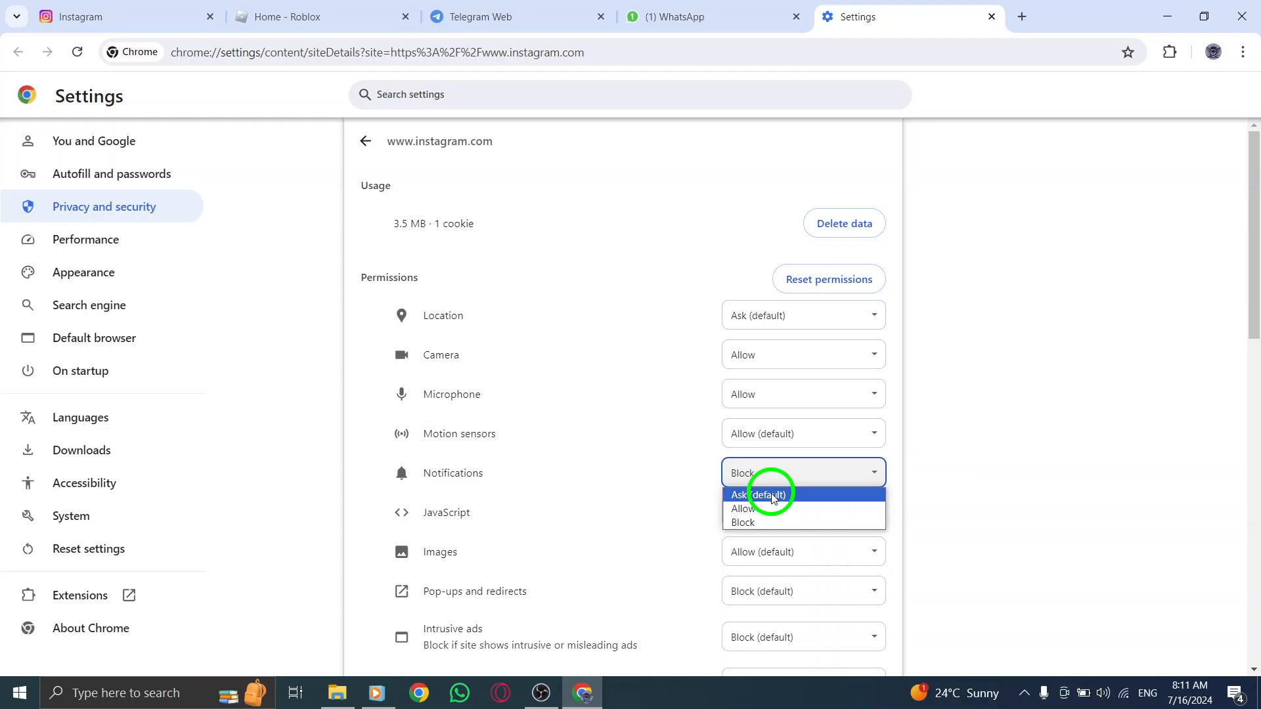
click(741, 510)
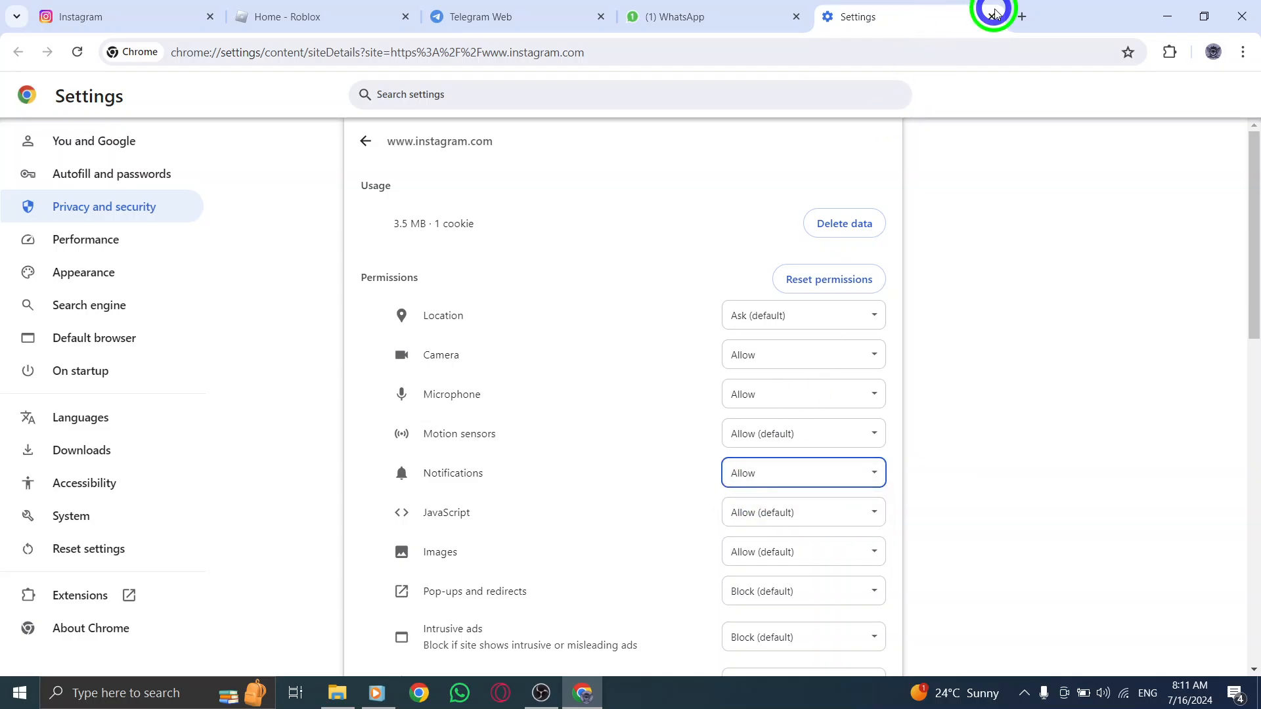